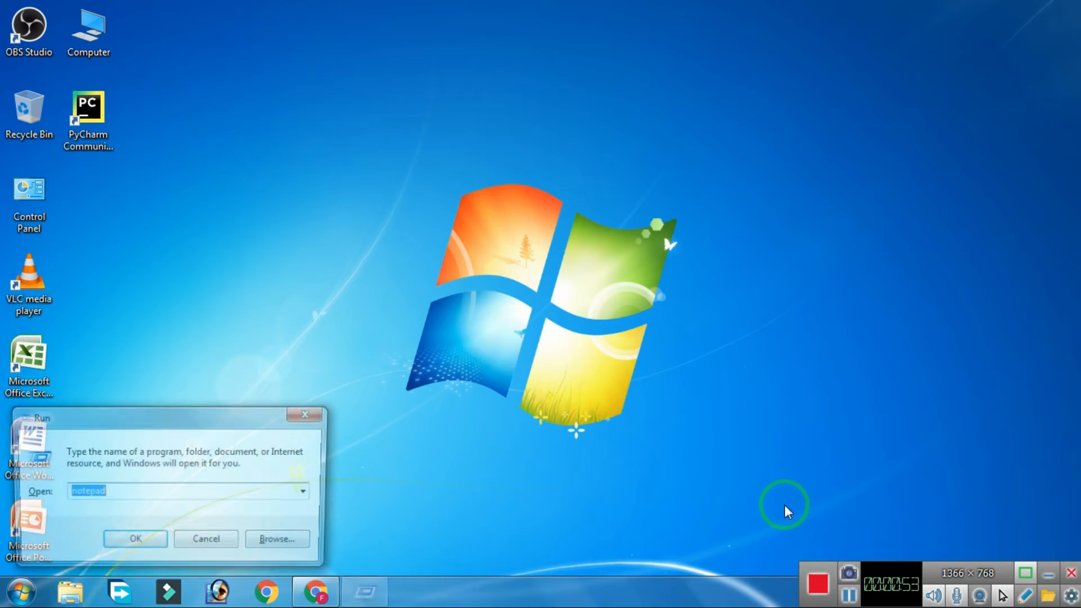
Launch a blank Notepad document by running notepad from the Run dialog
text(note)
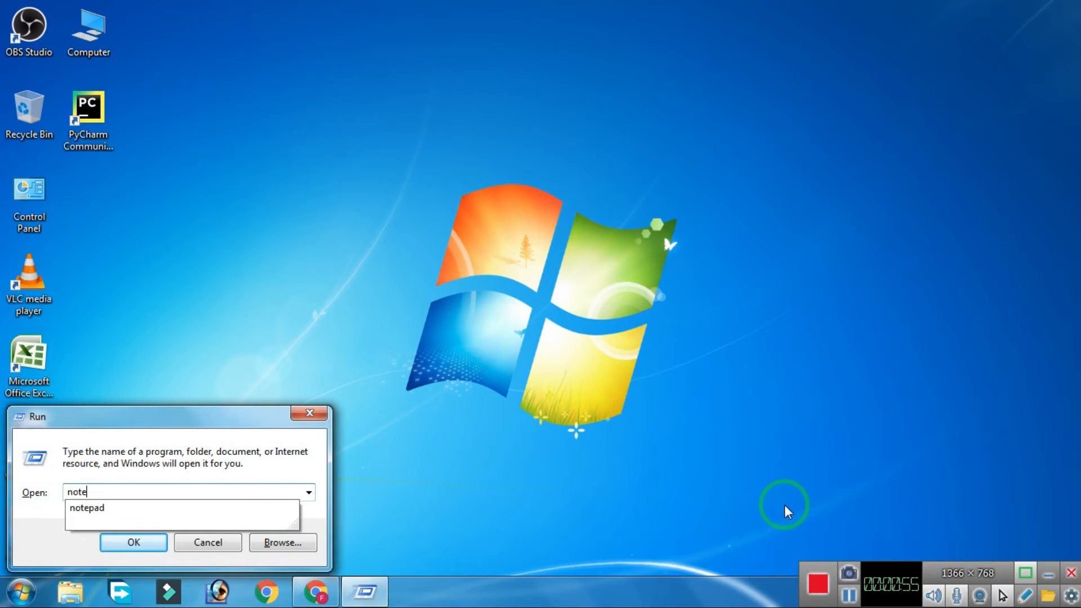
click(132, 543)
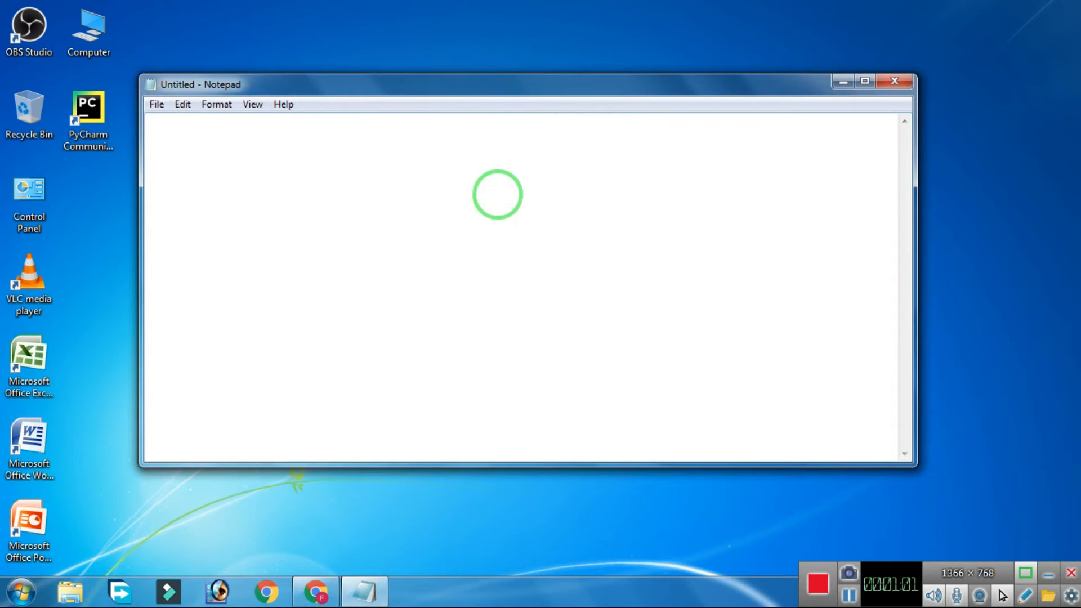
Type CreateObject("SAPI.spVoice").speak followed by an opening quotation mark
text(Create)
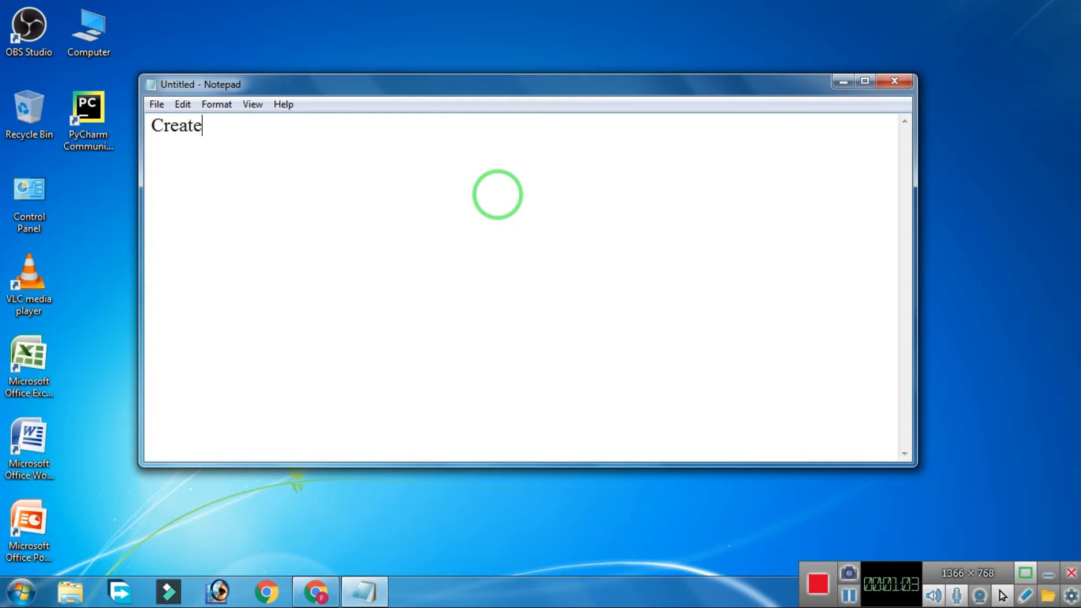
text(Obje)
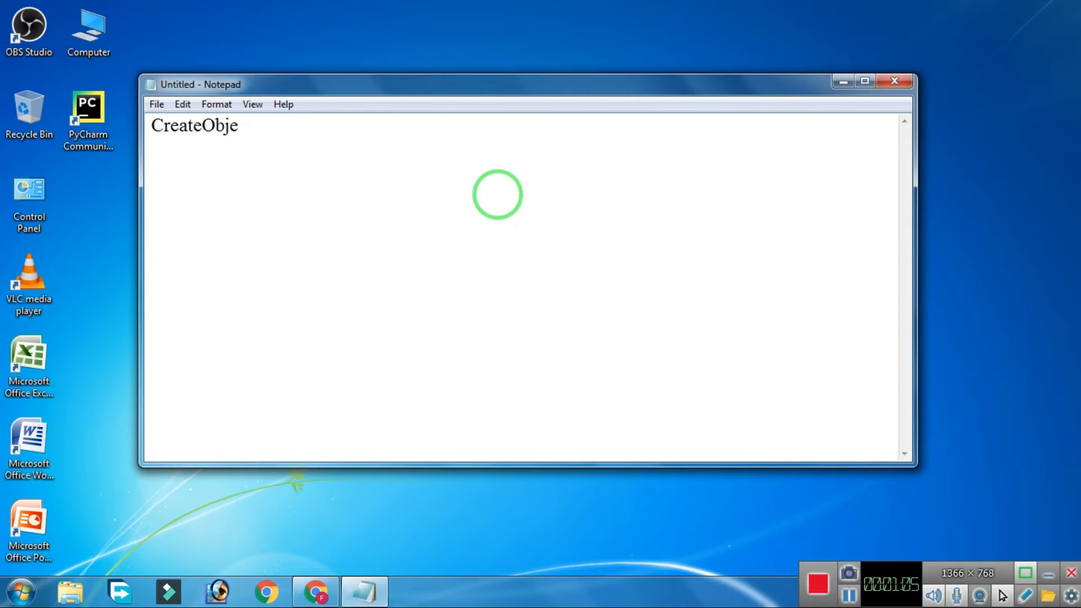
text(ct)
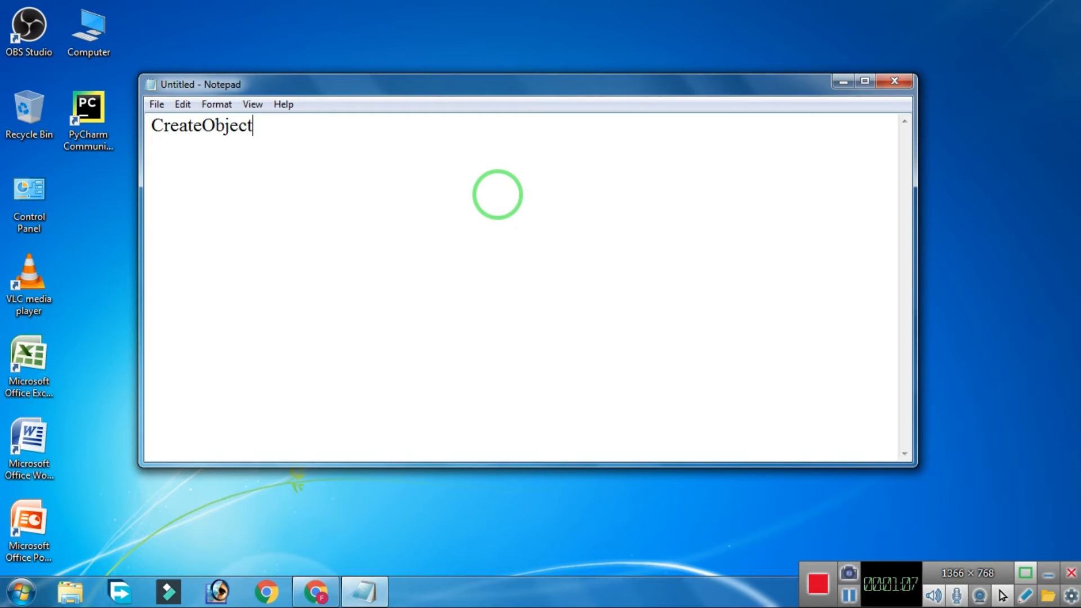
text((")
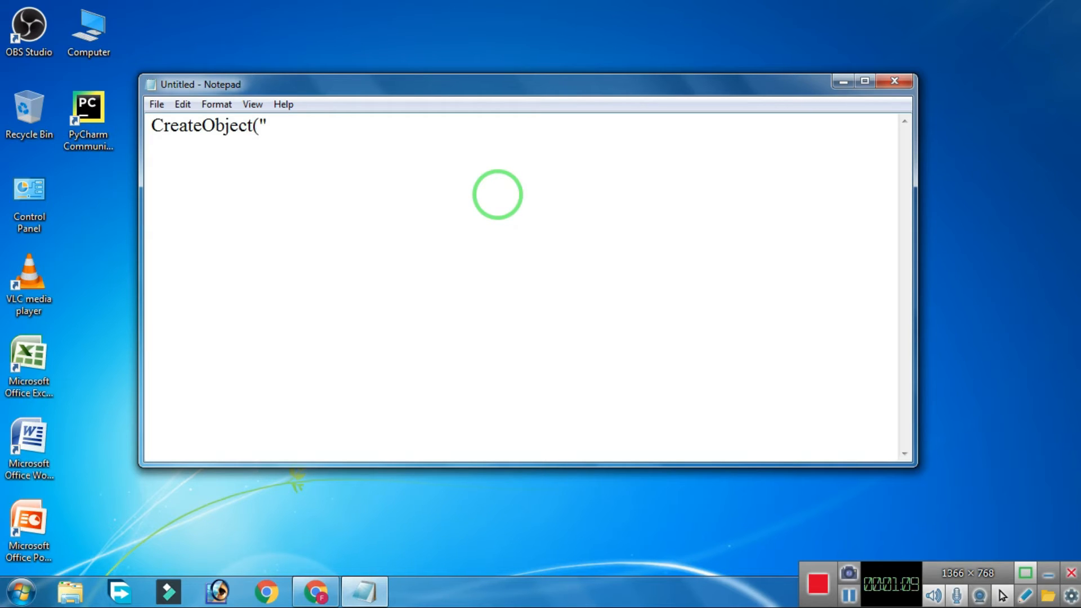
text(SAP)
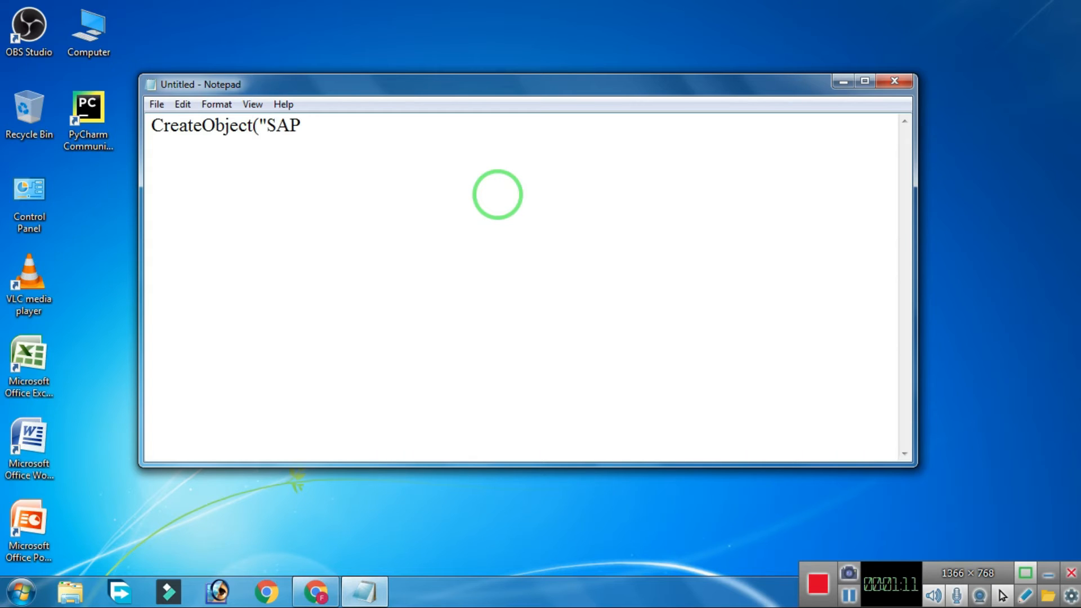
text(I)
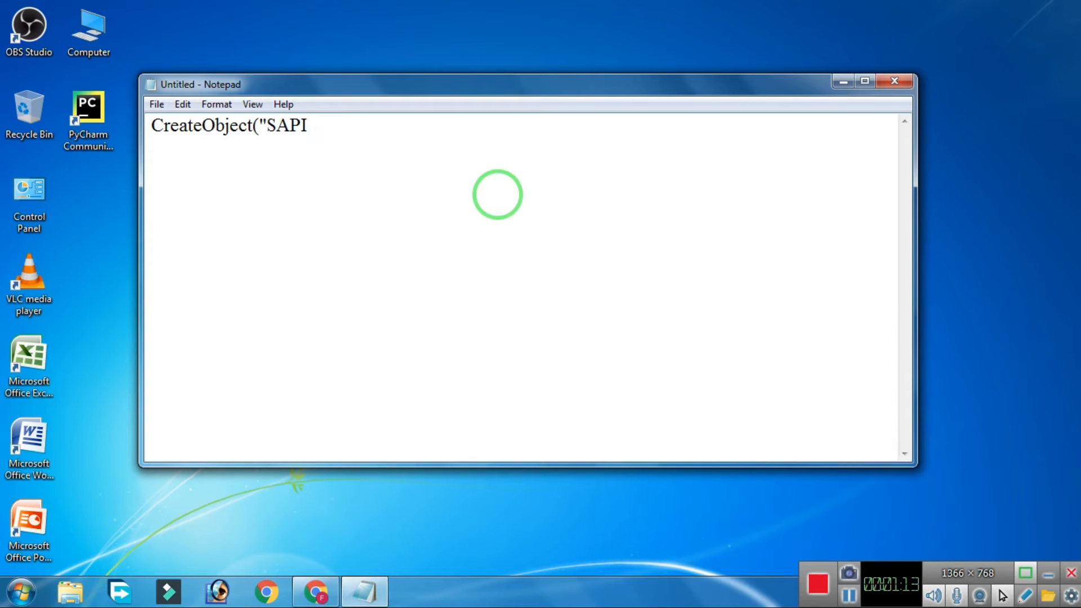
text(.sp)
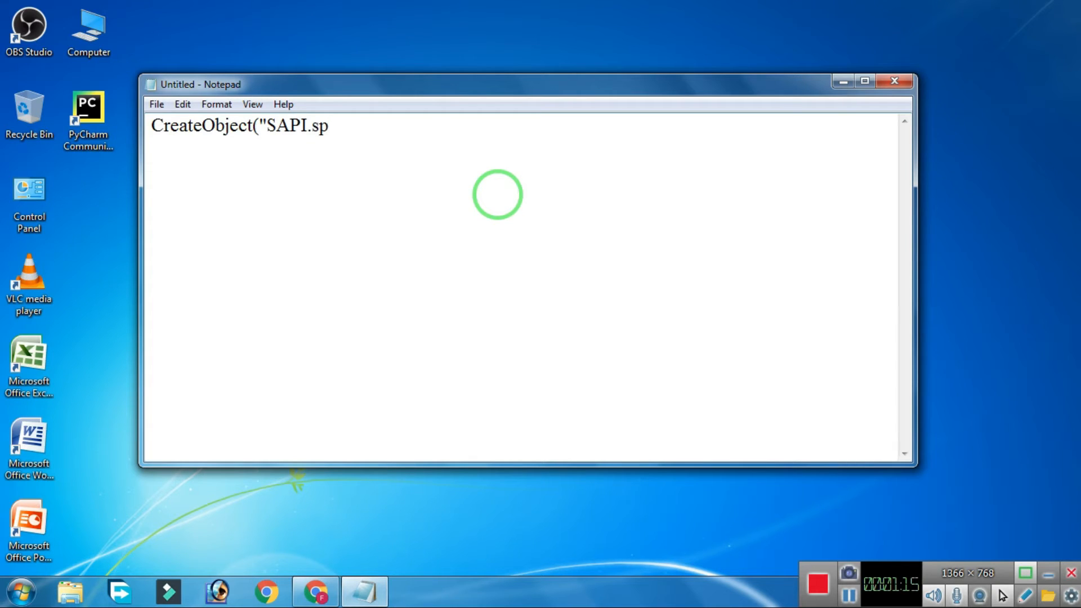
text(Voice)
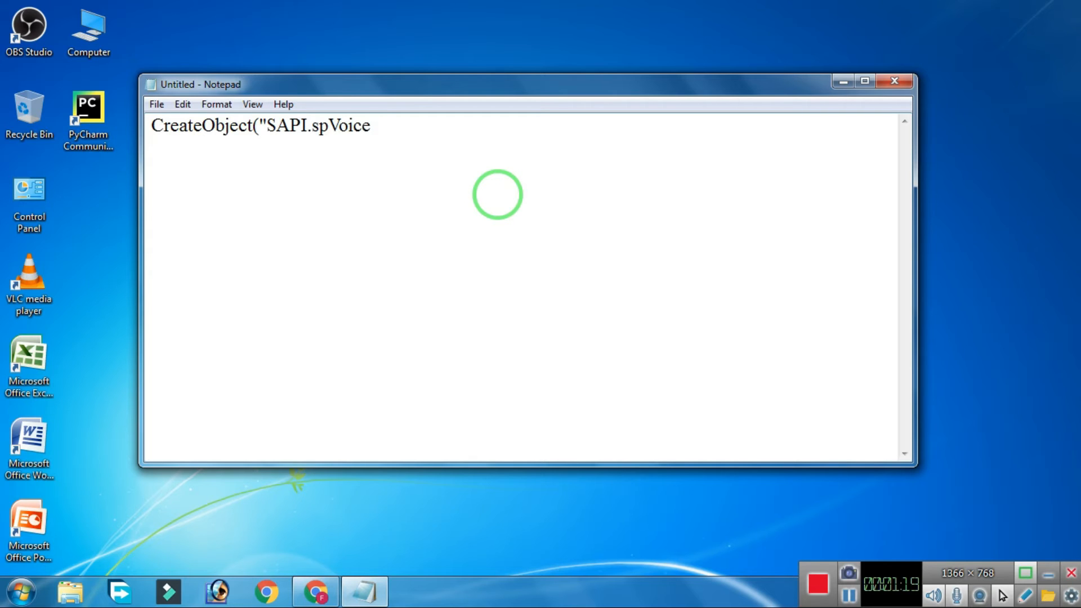
text("))
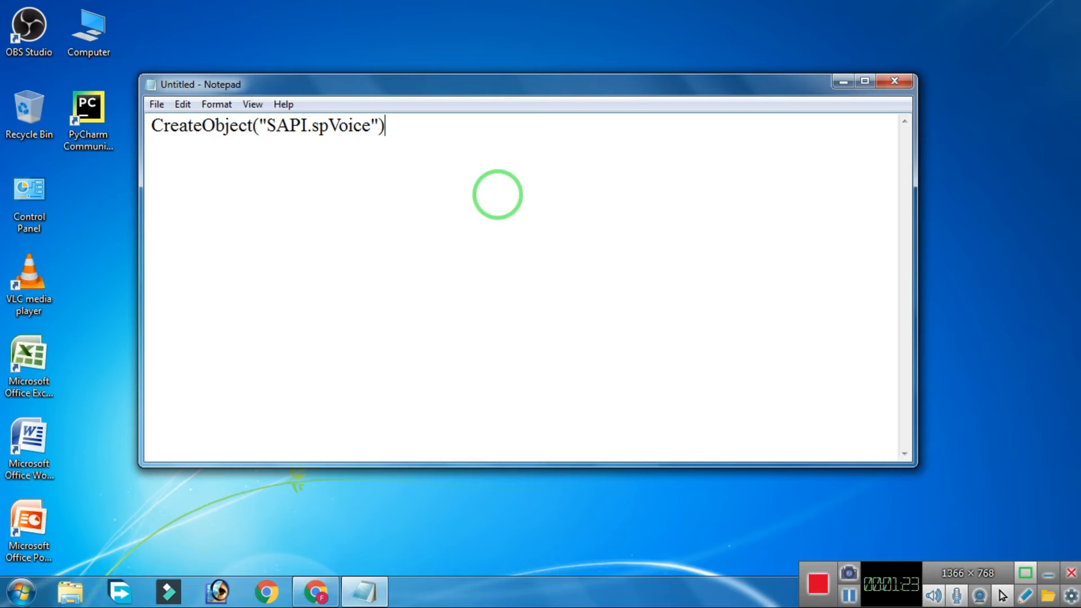
text(.)
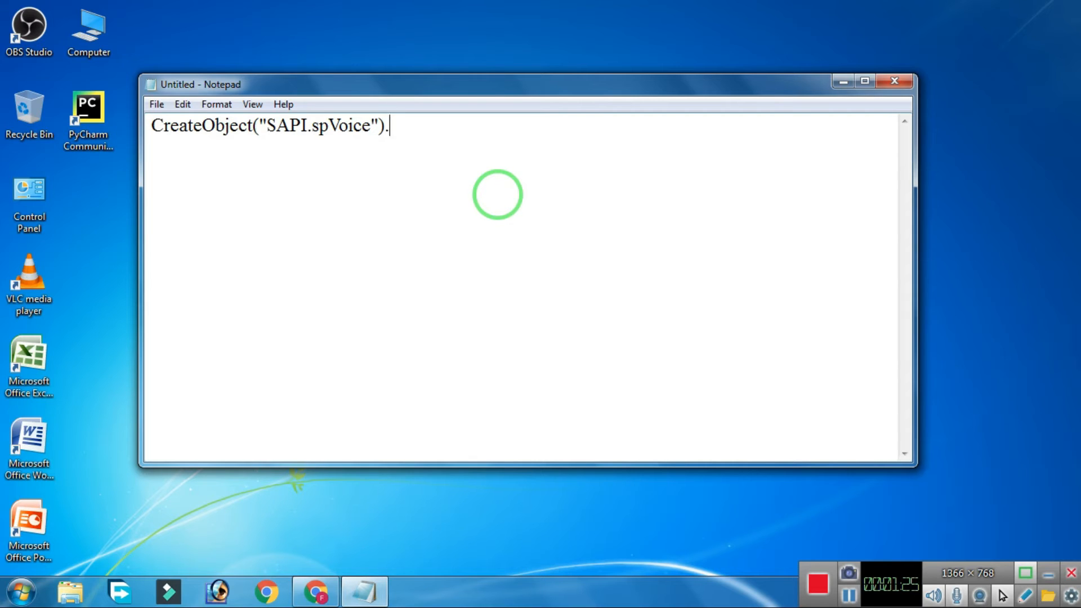
text(speak)
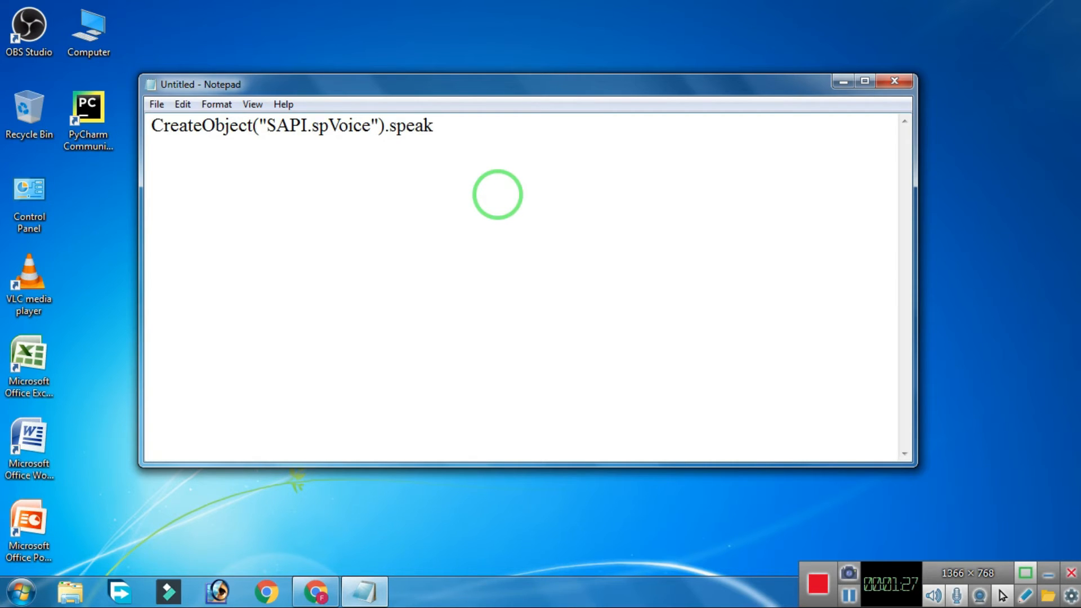
text("I)
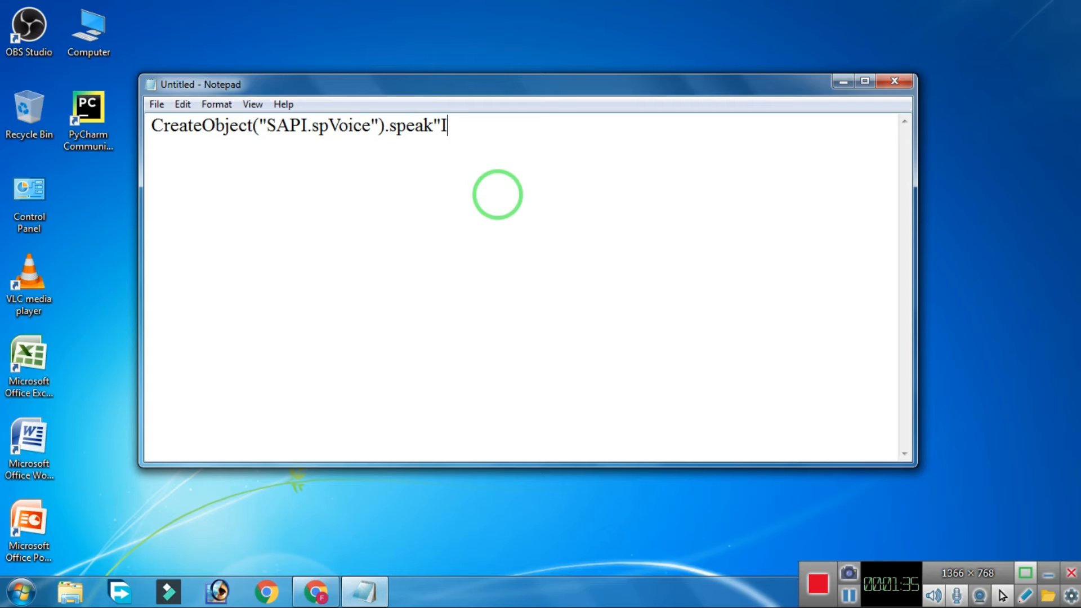
Finish the line with the phrase 'I am a computer' and a closing quote
text(am a)
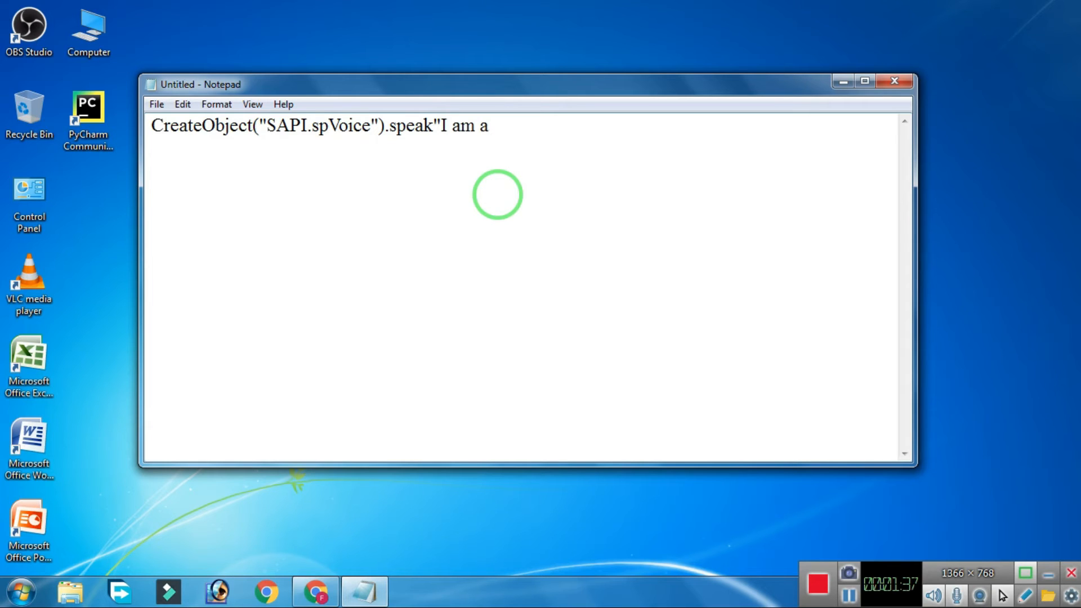
text(comp)
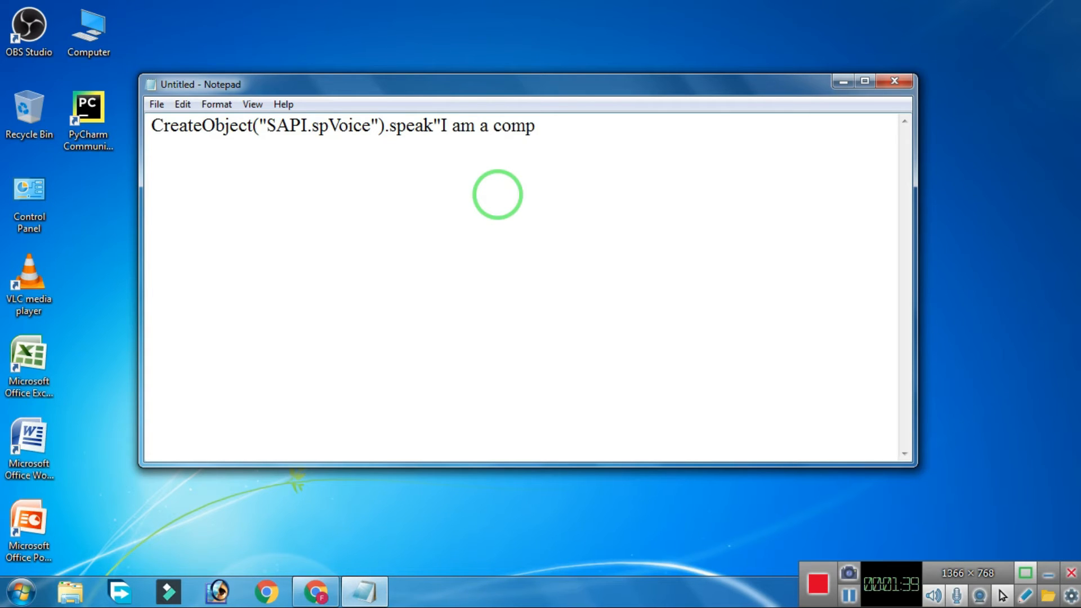
text(uter")
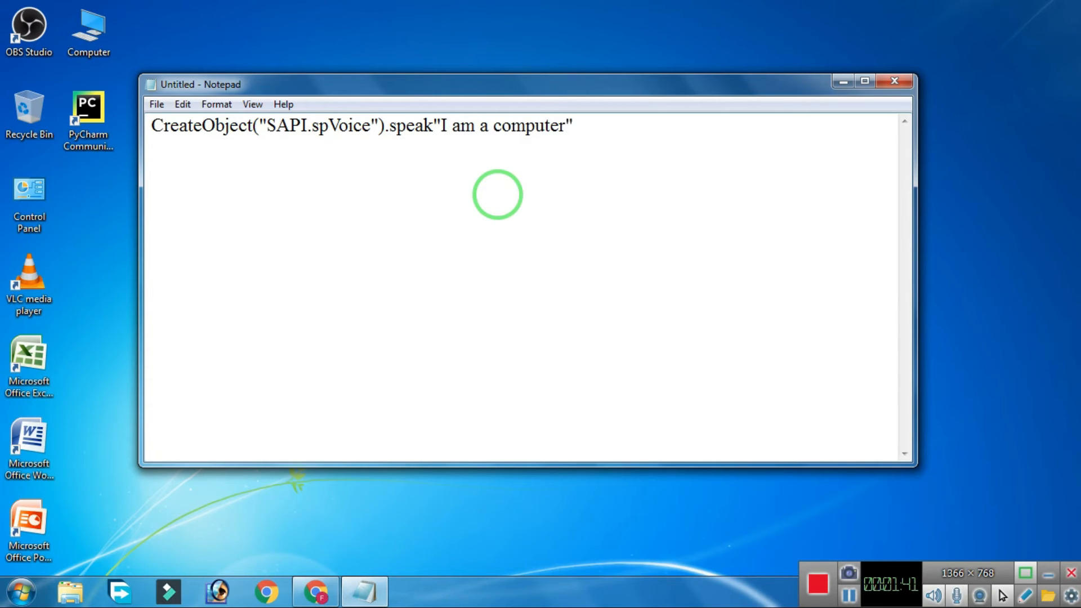
Highlight the phrase 'I am a computer' and clear the selection
drag(445, 126, 571, 126)
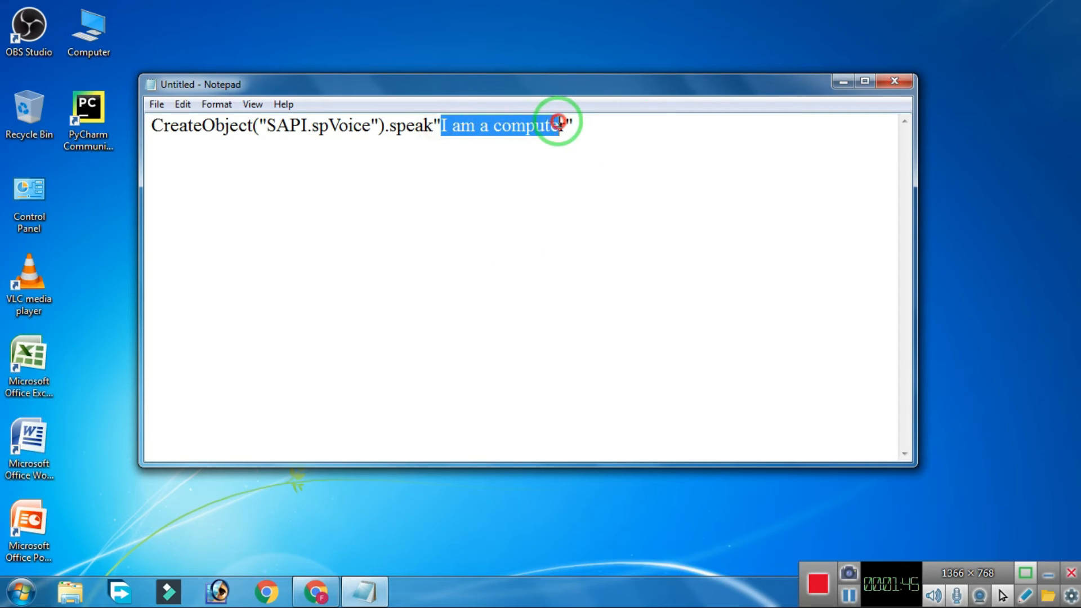
click(558, 126)
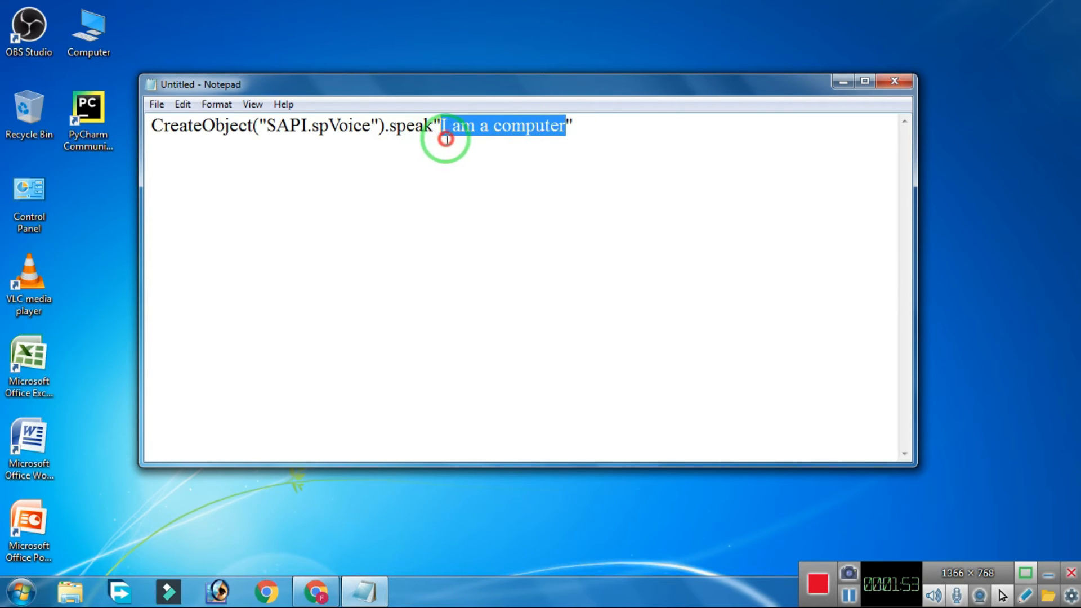
click(442, 126)
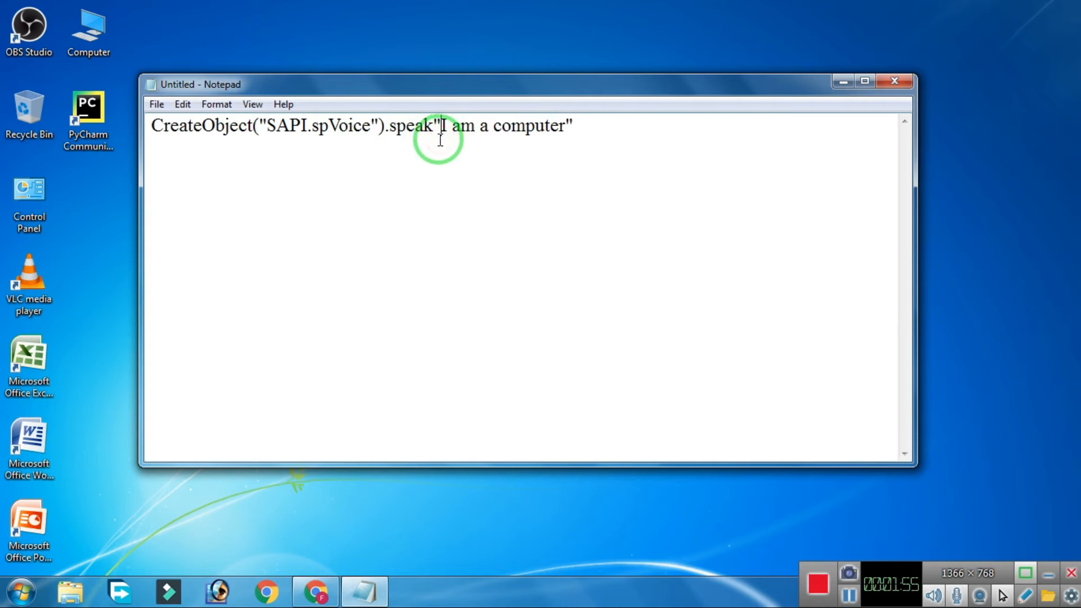
drag(441, 125, 565, 125)
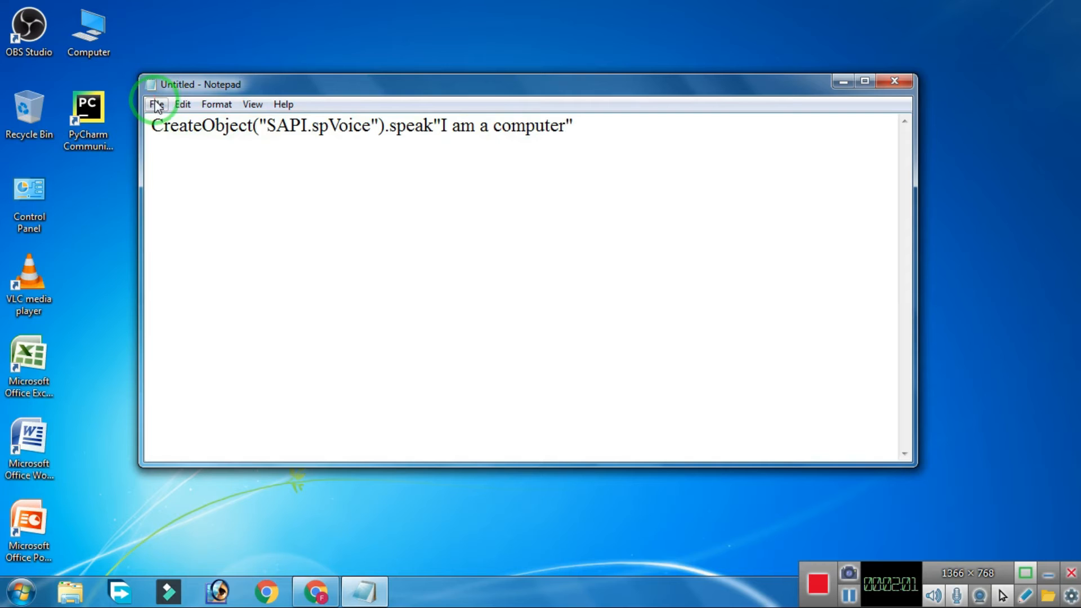
mouse_move(197, 193)
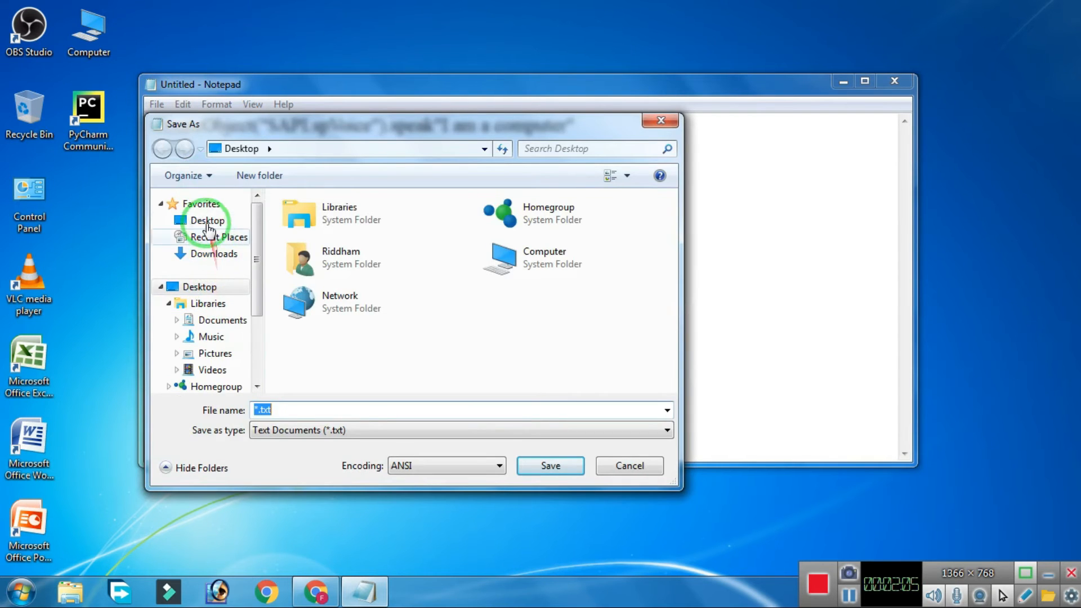
Save the script to the Desktop as voicetest.vbs with type All Files
scroll(down, 3)
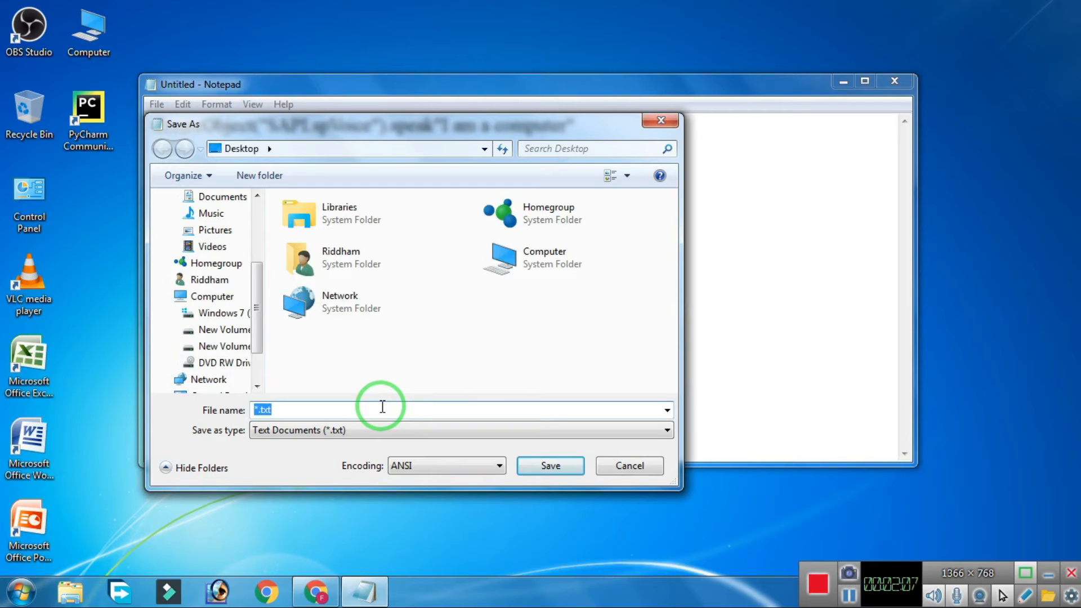
text(voi)
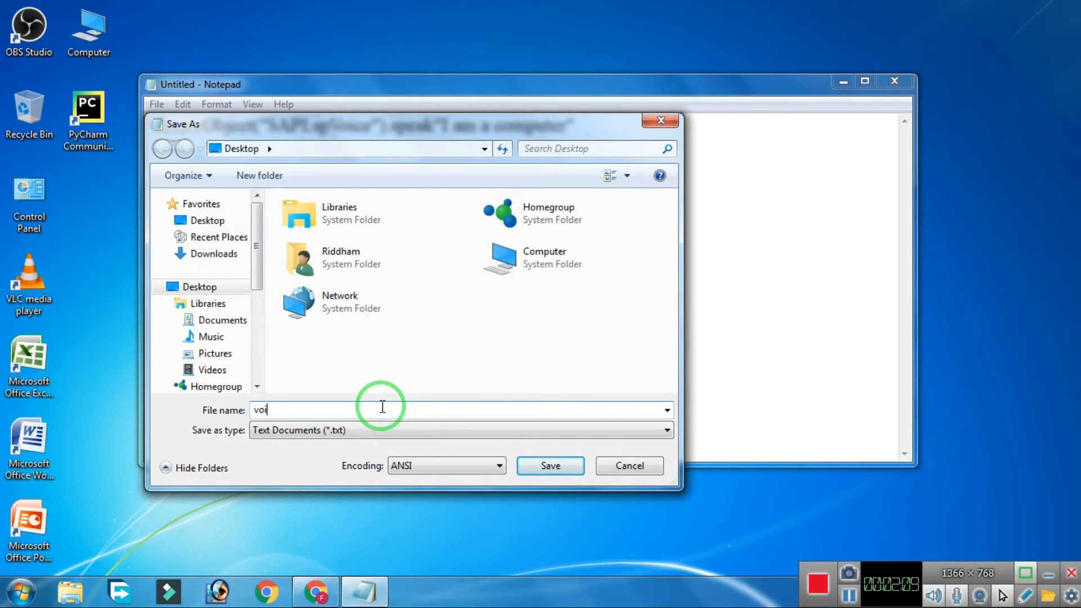
text(cete)
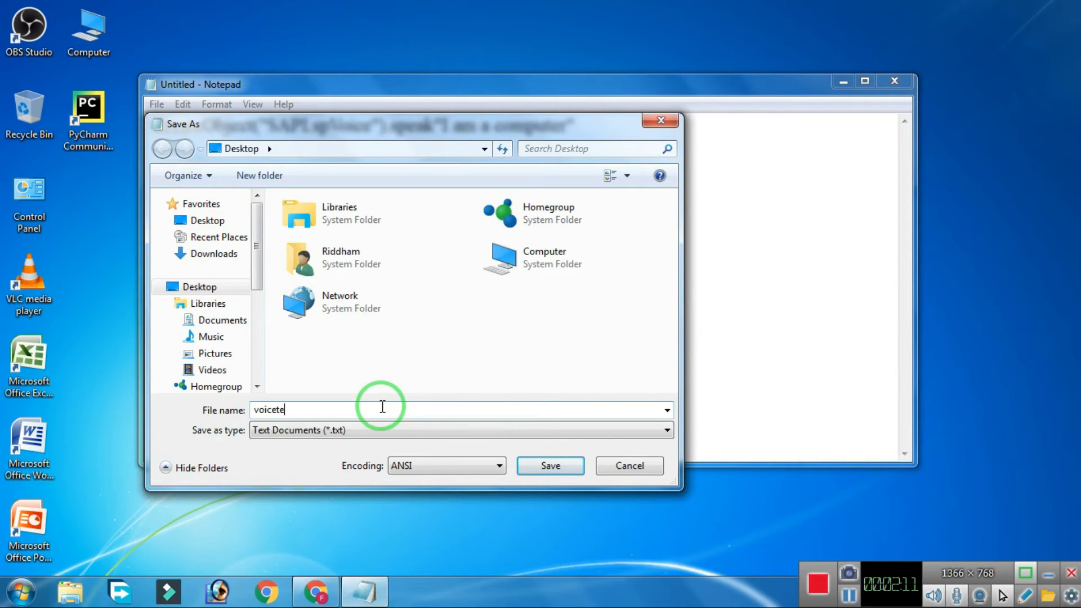
text(st.vbs)
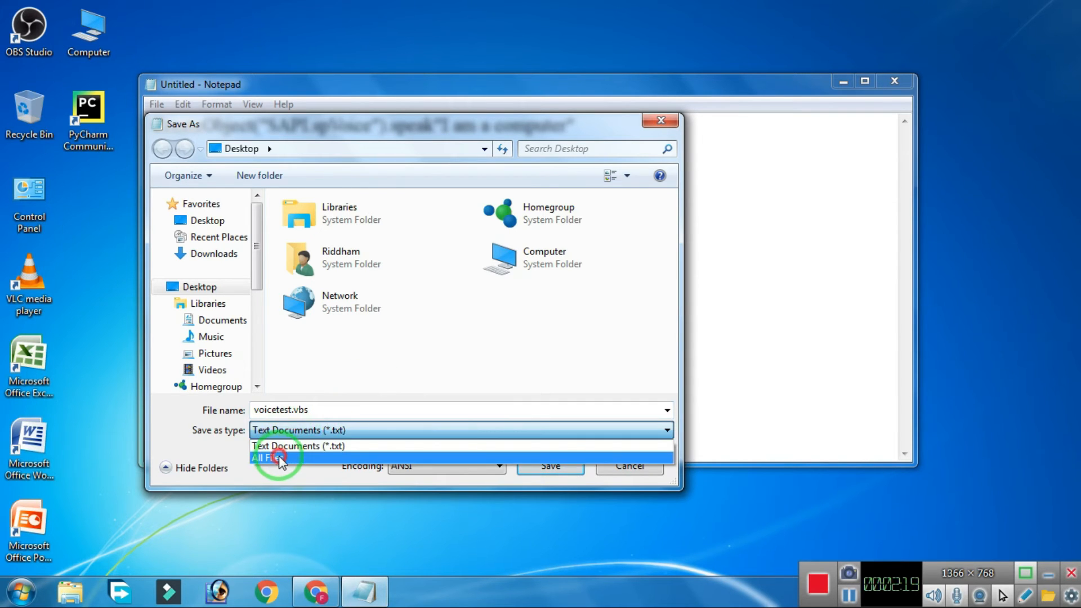
click(279, 457)
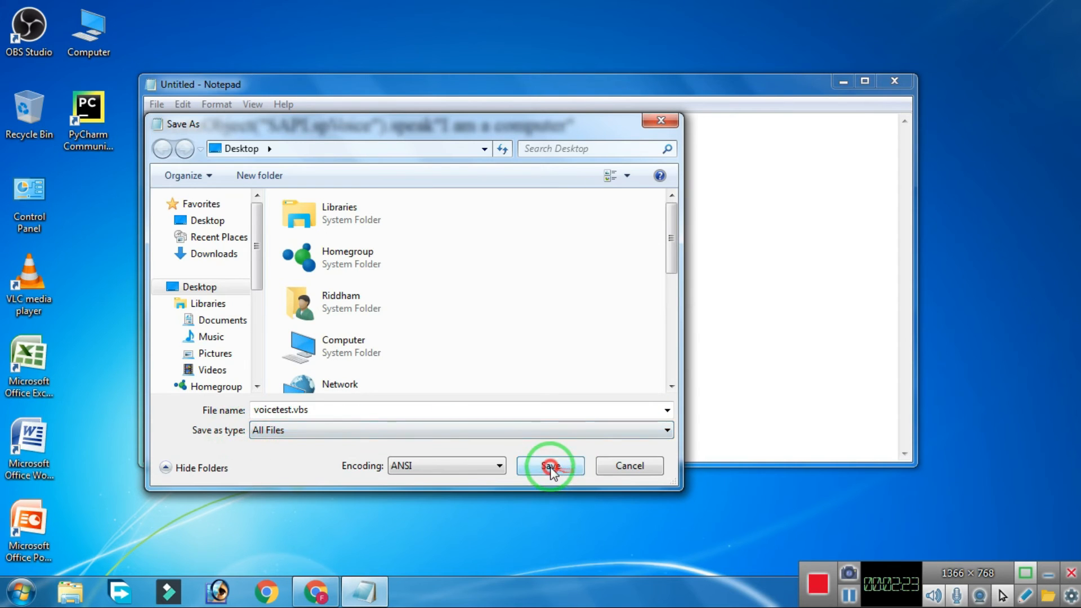
click(549, 466)
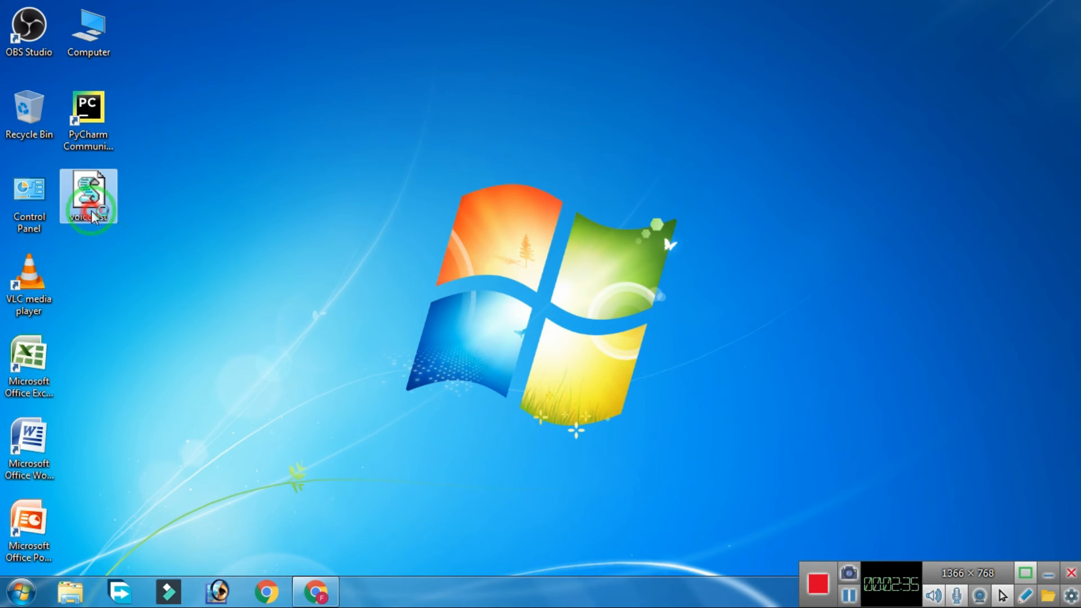
Select the new voicetest script icon on the desktop
click(88, 198)
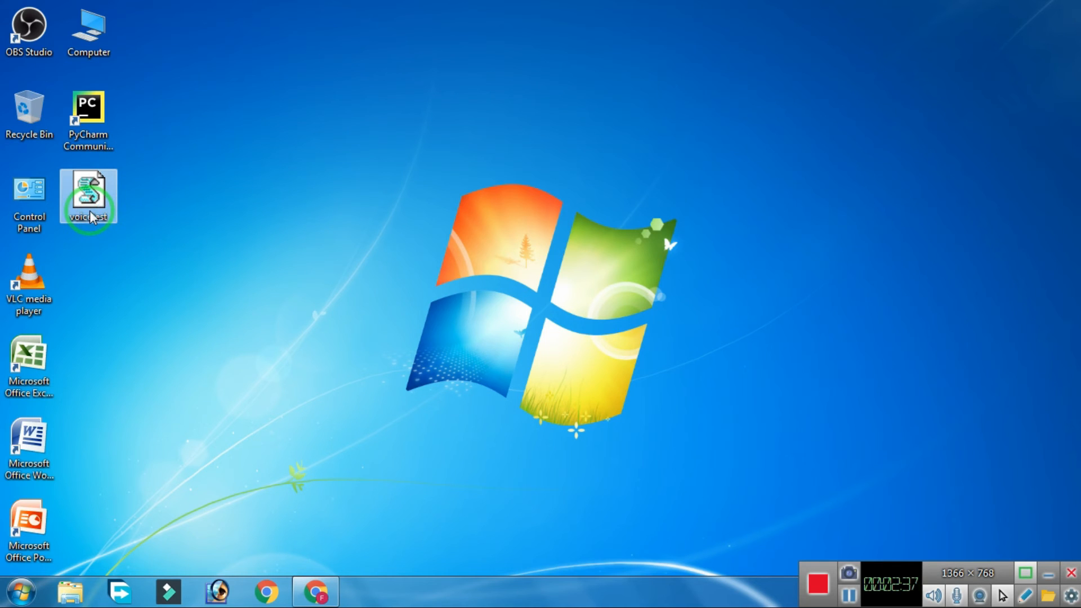
mouse_move(88, 196)
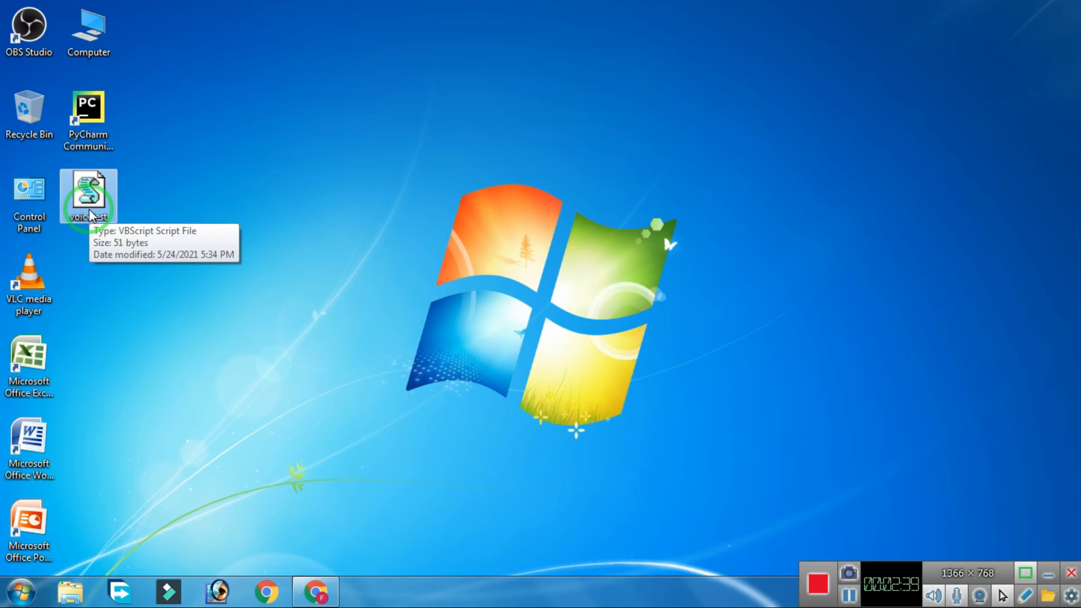
mouse_move(132, 284)
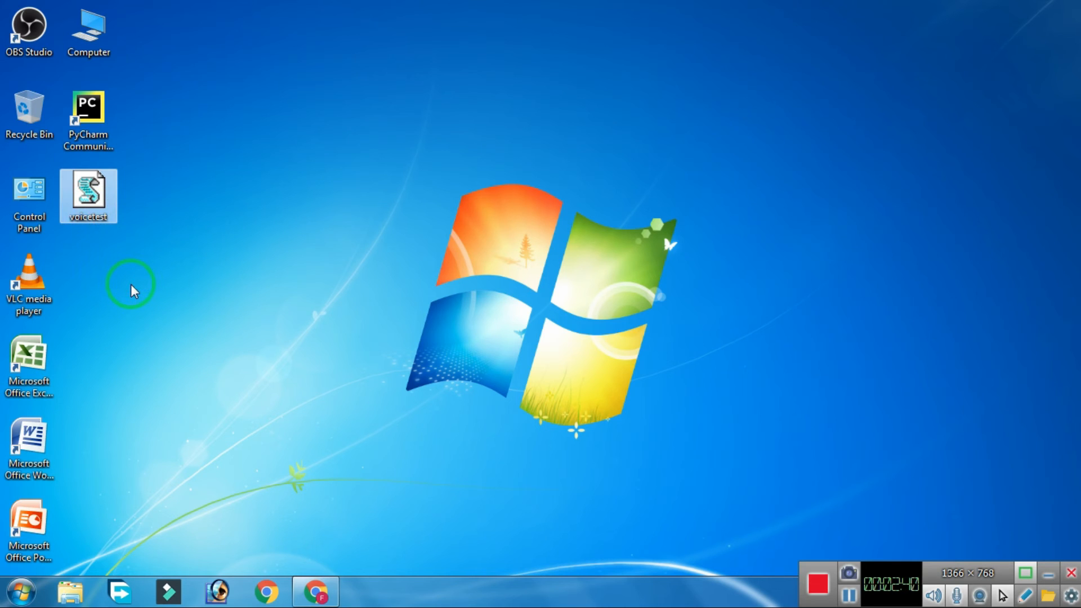